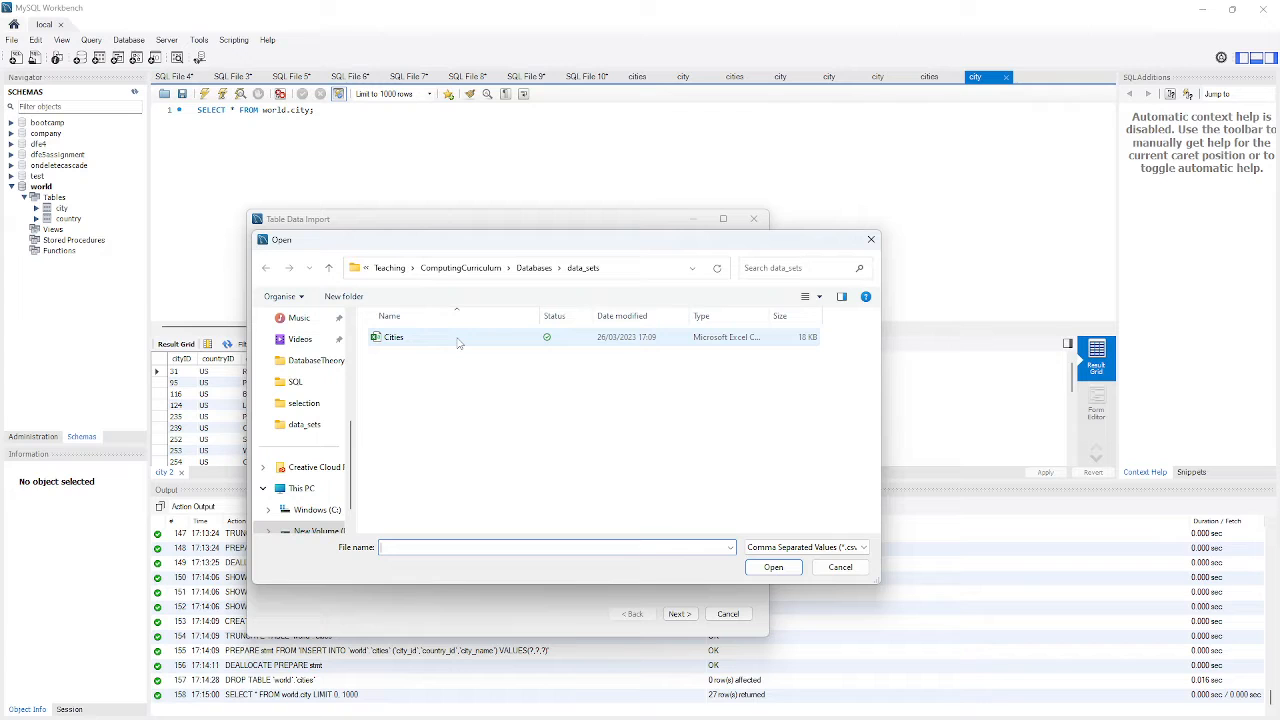
# Target Cities.csv at a new world.Cities table, then dismiss the charmap decoding error
pyautogui.click(773, 567)
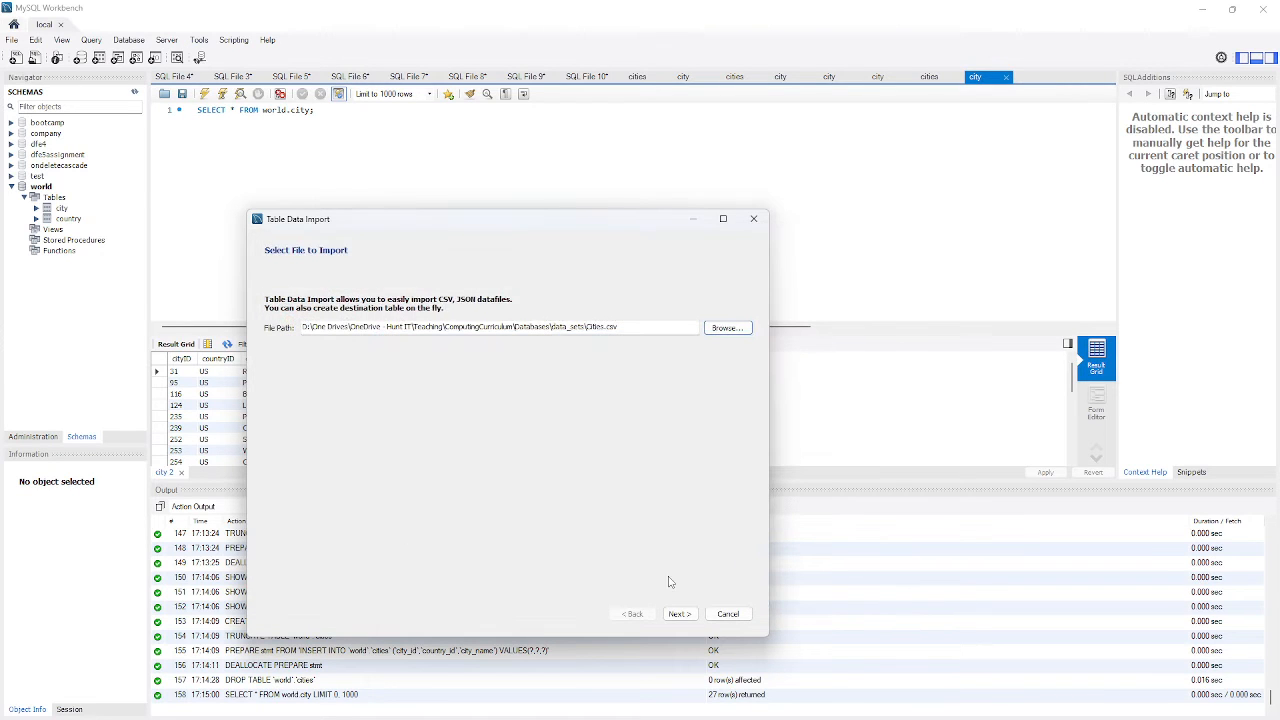
pyautogui.click(679, 613)
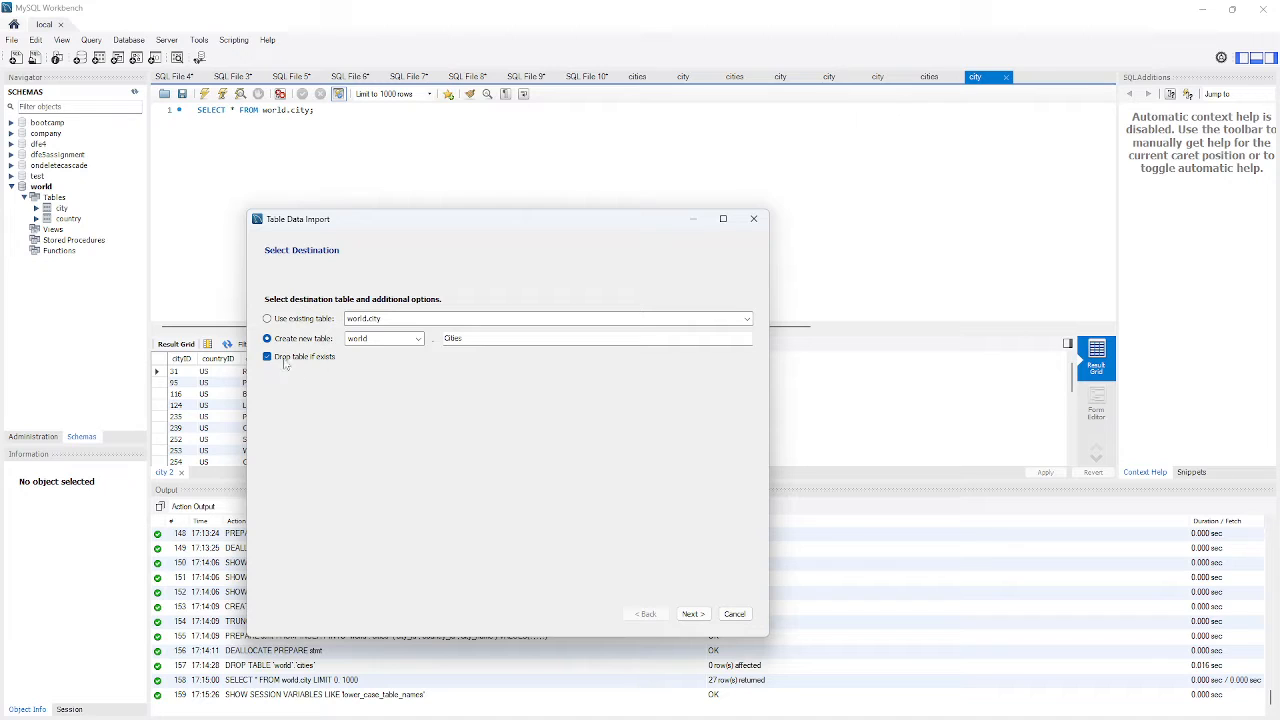
pyautogui.click(267, 318)
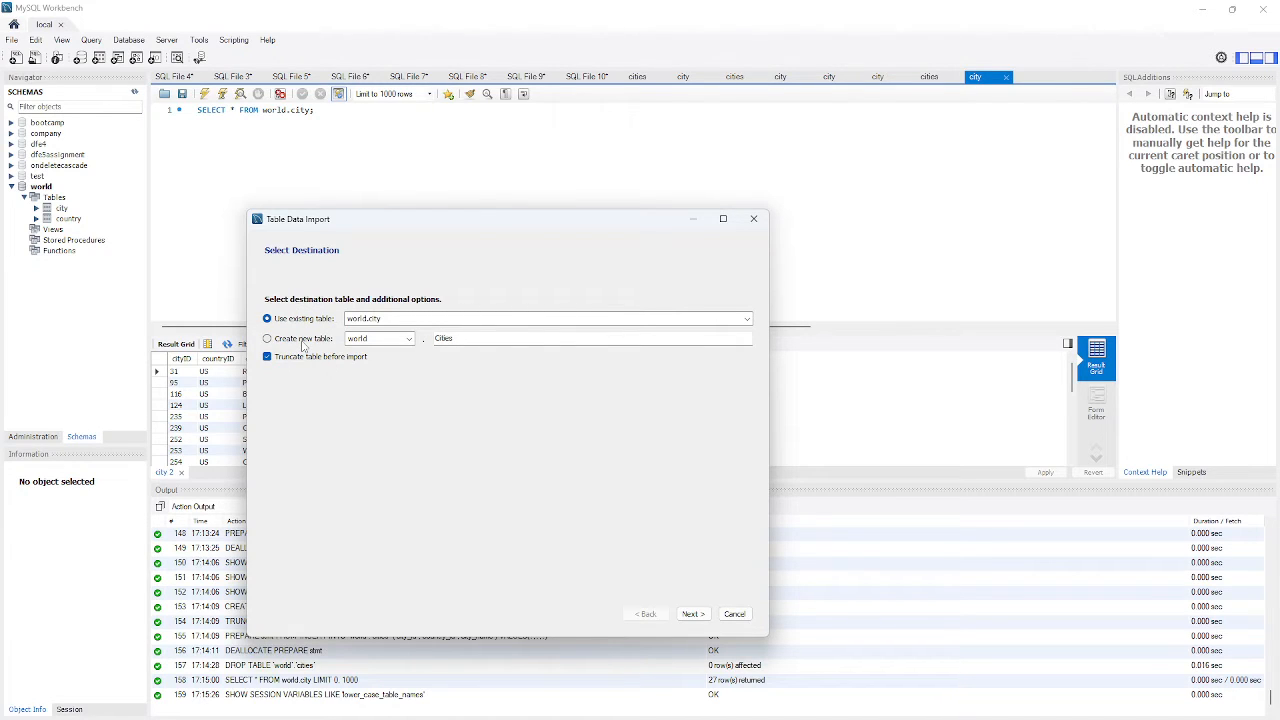
pyautogui.click(267, 347)
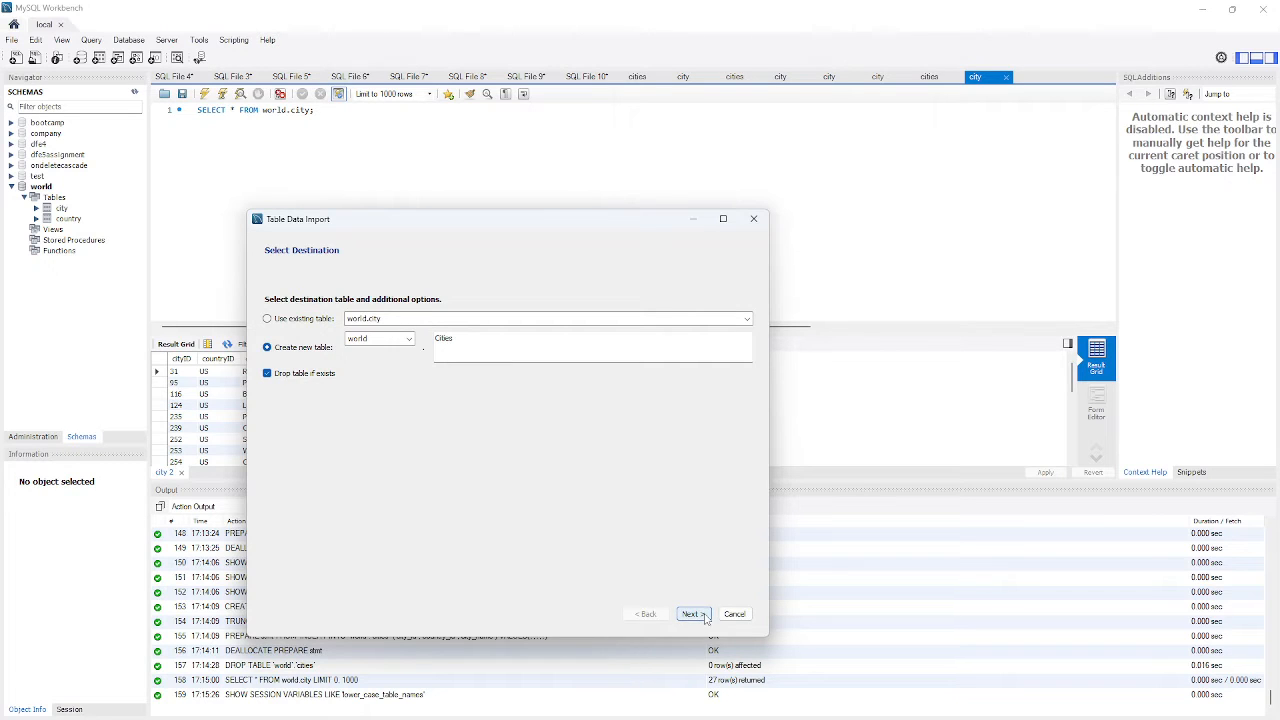
pyautogui.click(691, 613)
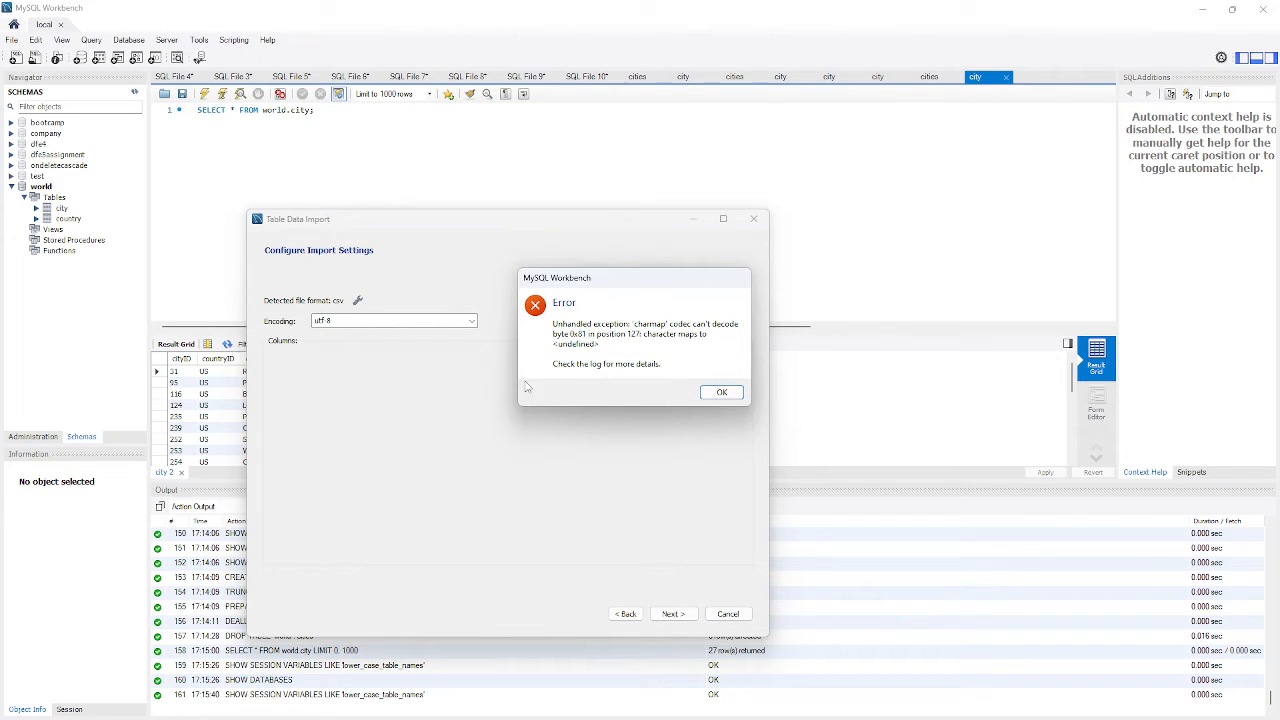
pyautogui.moveTo(593, 345)
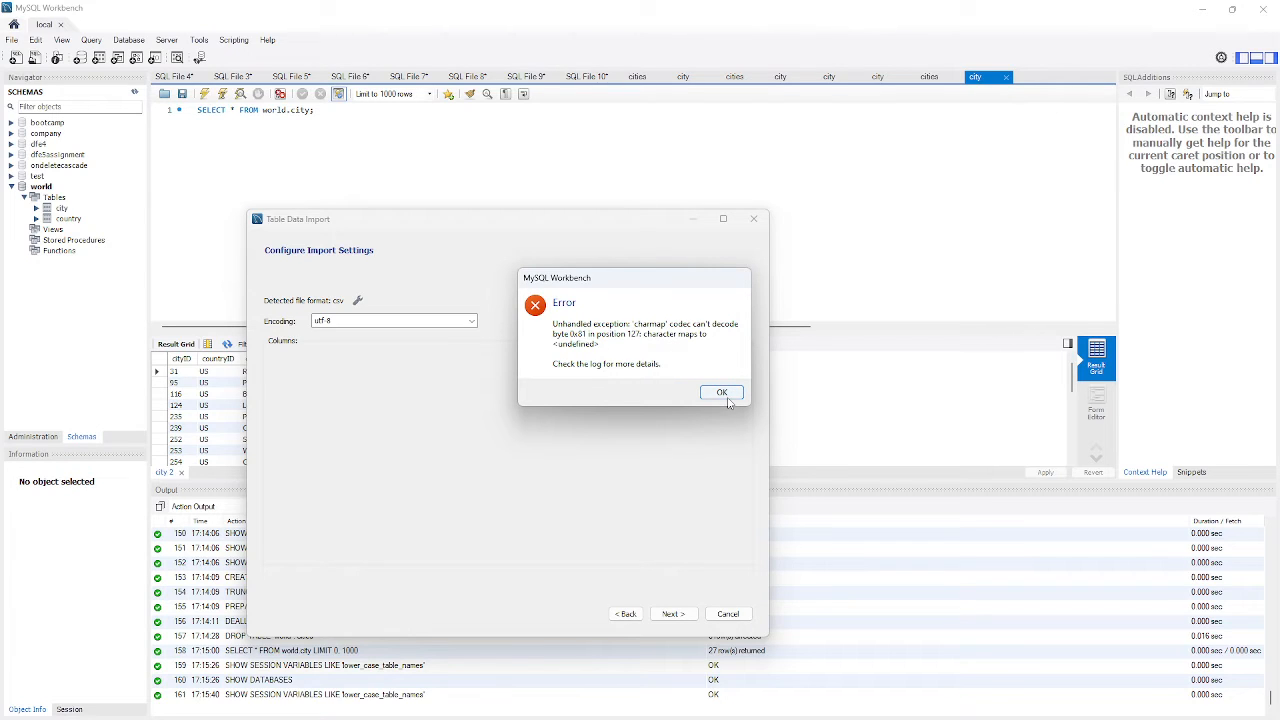
pyautogui.click(721, 392)
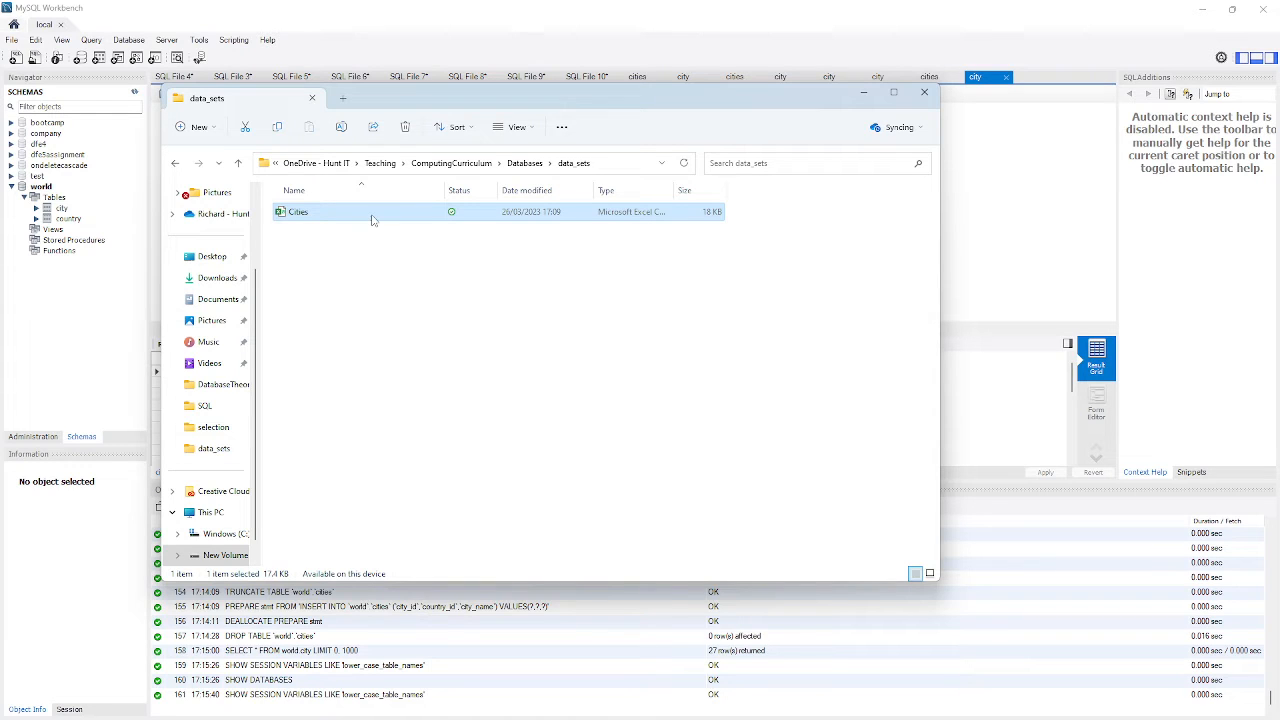
pyautogui.moveTo(312, 214)
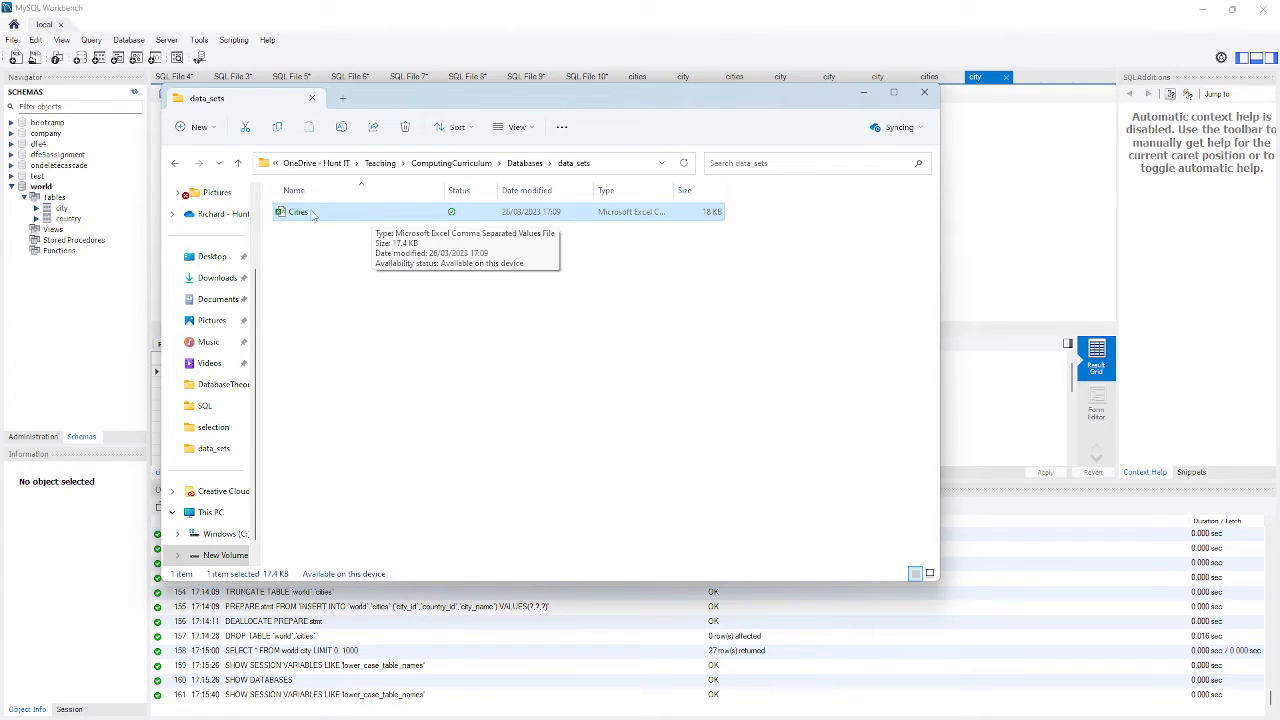
# Open the Cities file from the data_sets folder in Excel
pyautogui.doubleClick(297, 211)
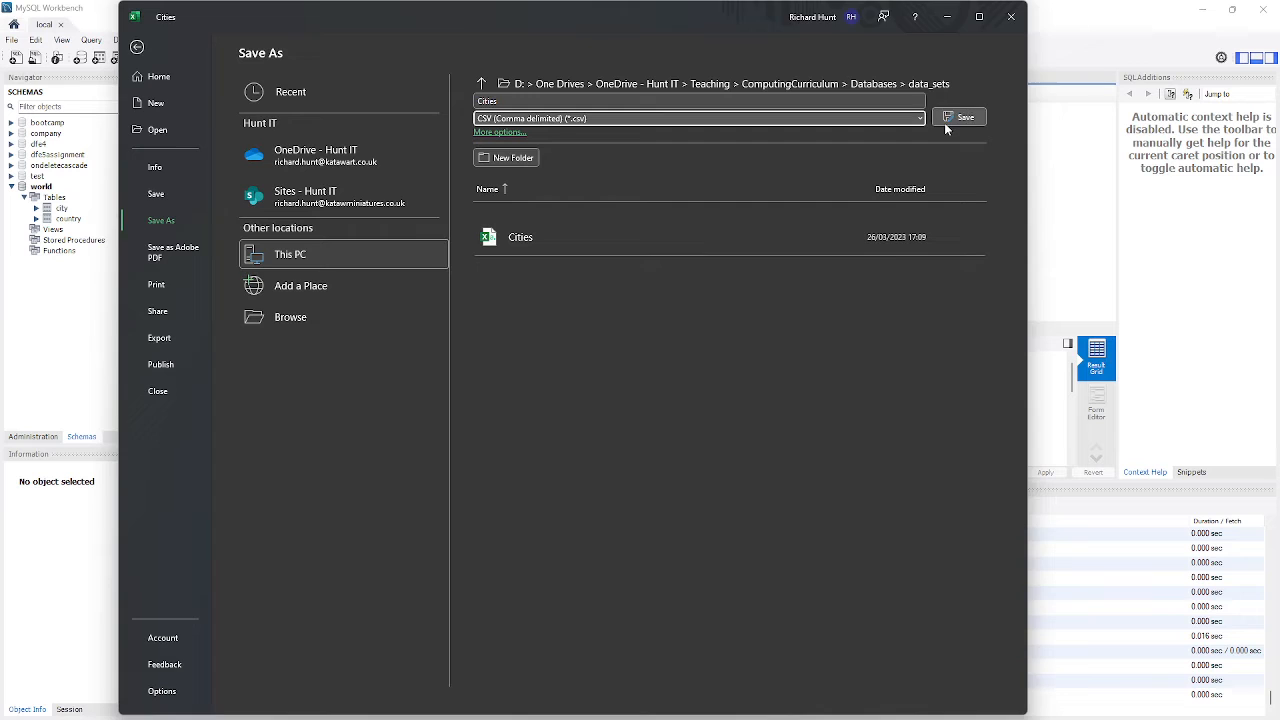
# Re-save Cities as CSV (Comma delimited) in data_sets, then close Excel
pyautogui.click(957, 116)
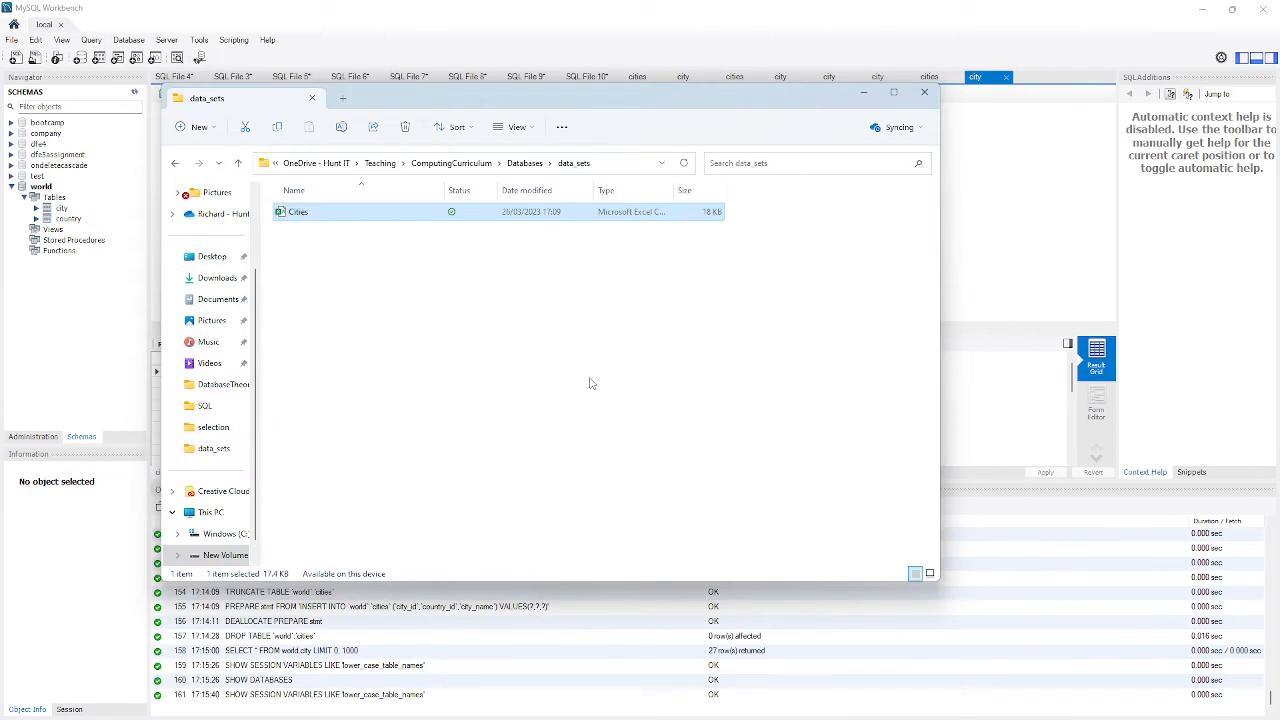
# Back in the wizard, keep Create new table world.Cities with Drop table if exists and continue
pyautogui.click(922, 92)
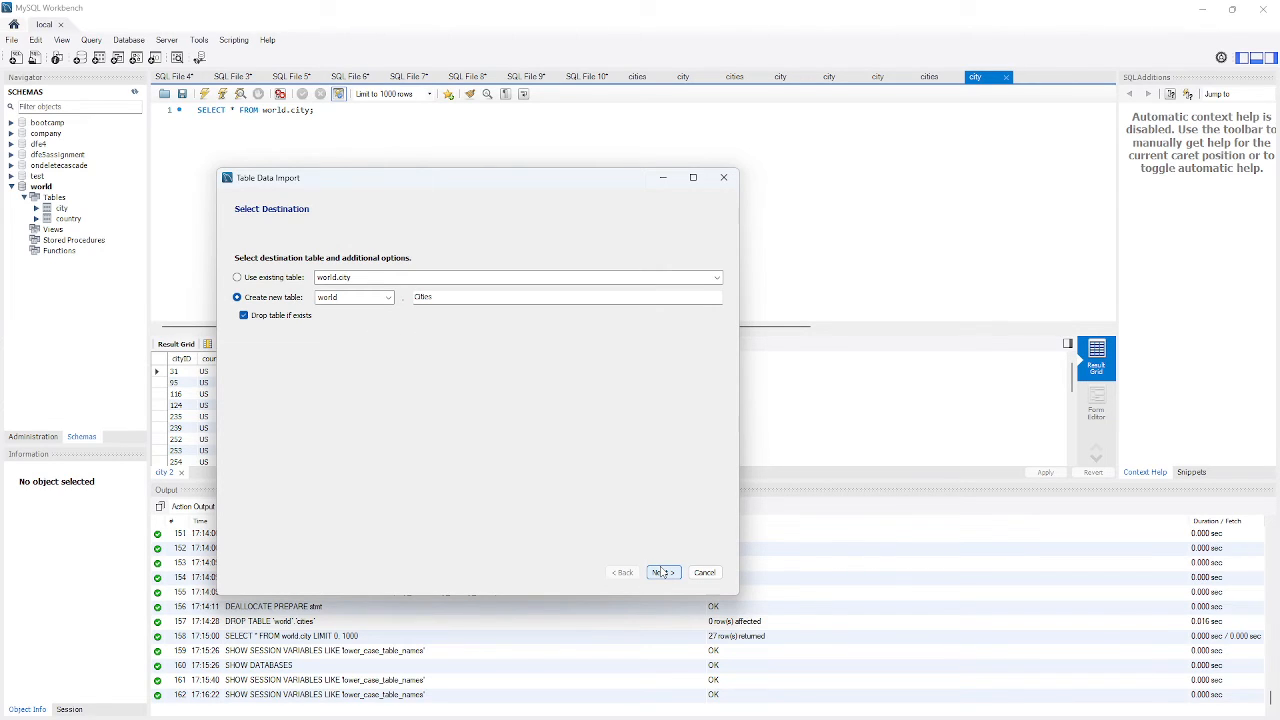
pyautogui.click(660, 572)
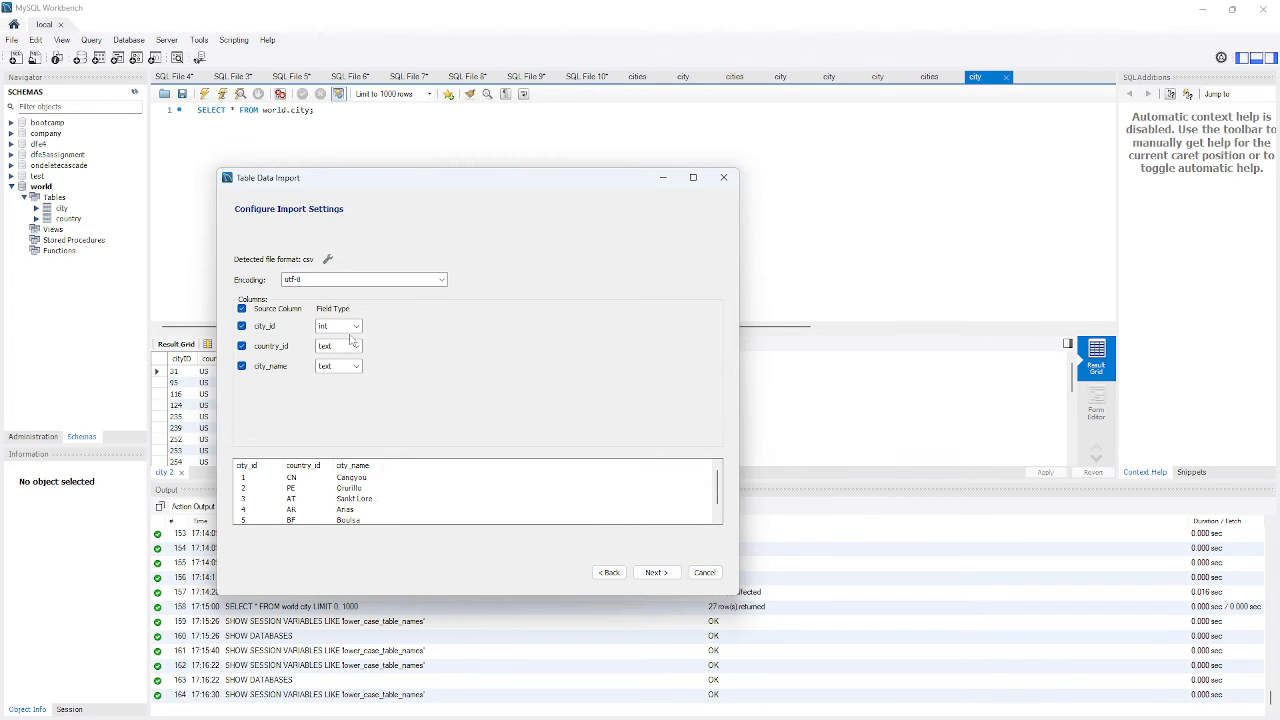
# Check field types (city_id int, country_id and city_name text) and advance to Import Data
pyautogui.click(338, 346)
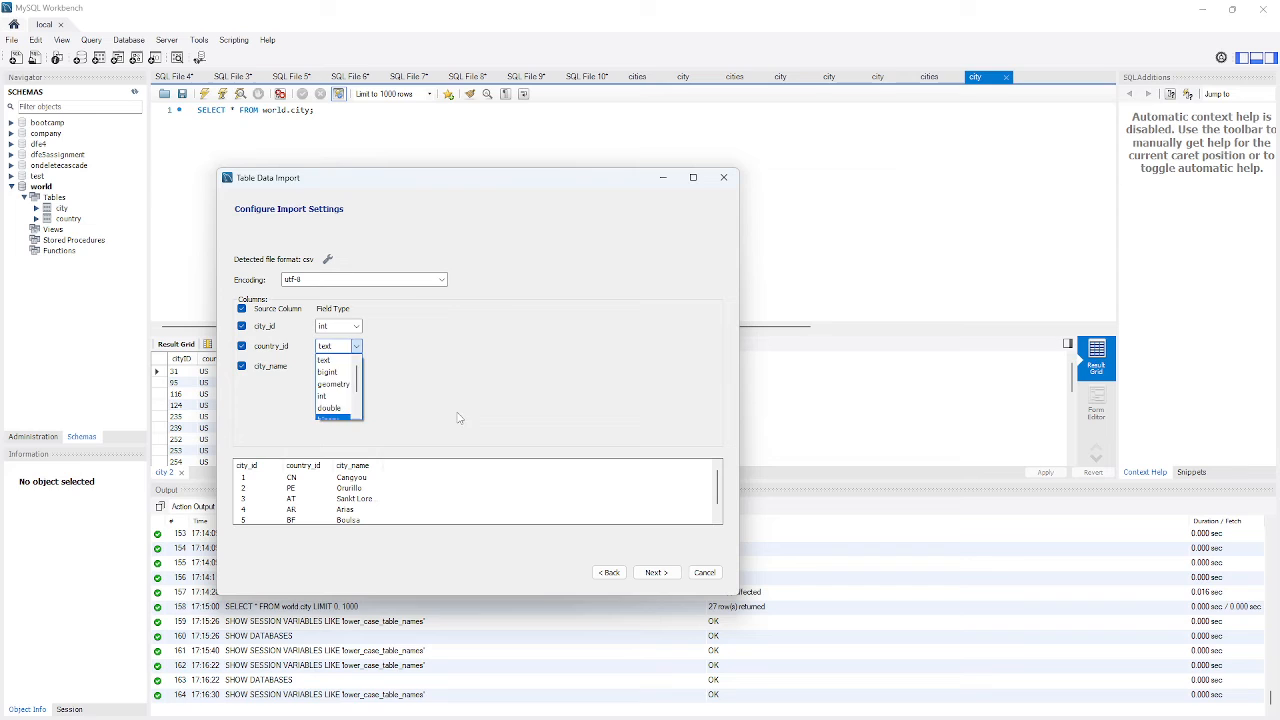
pyautogui.click(656, 572)
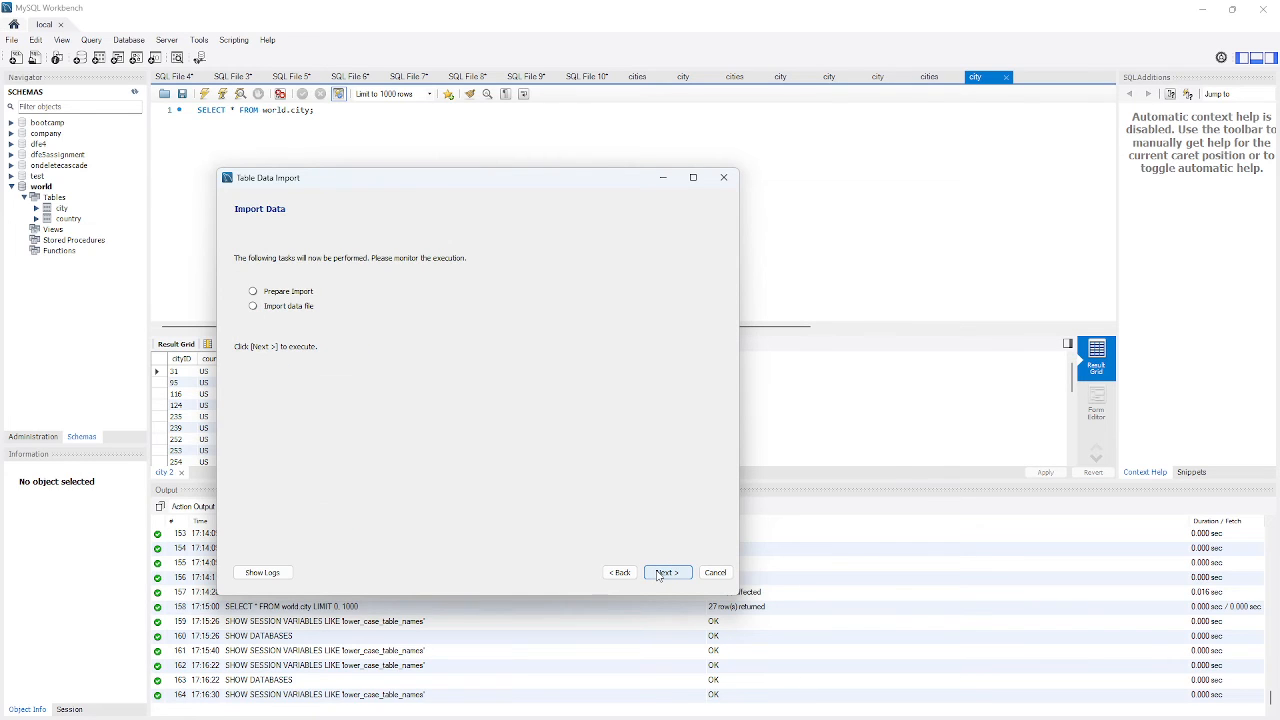
# Run the import tasks, review the 1000-record results, and finish the wizard
pyautogui.click(665, 572)
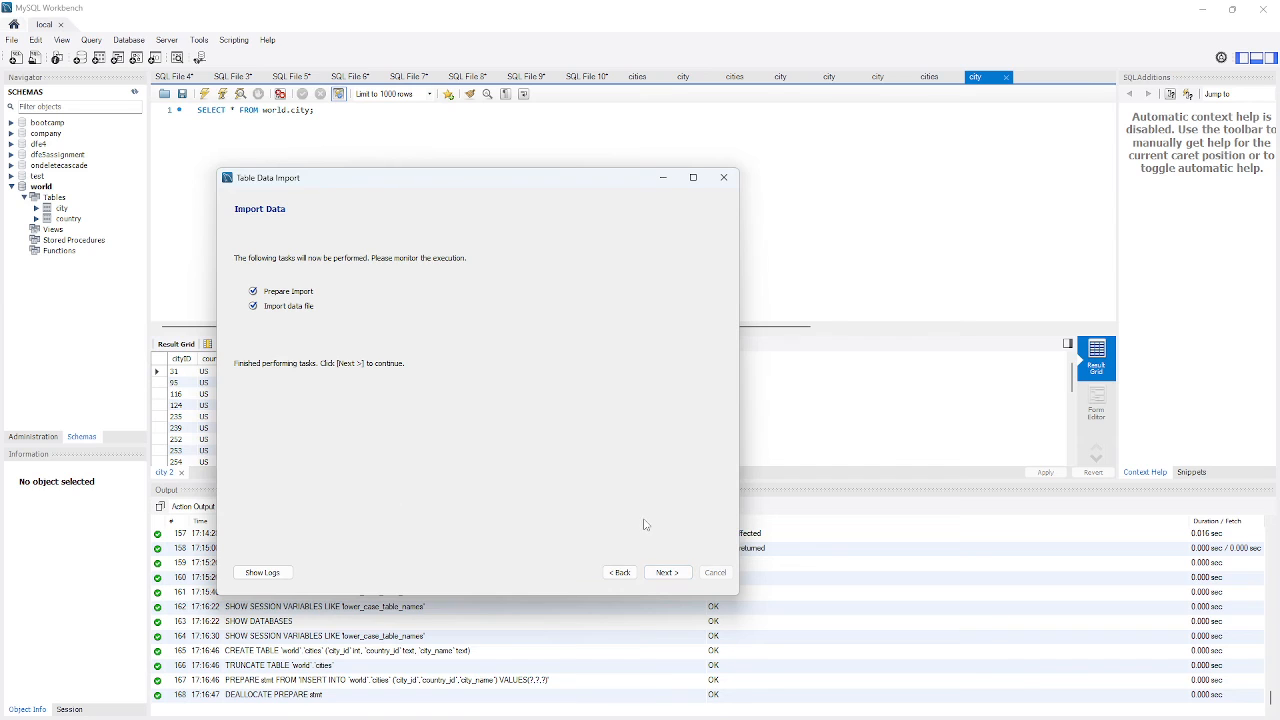
pyautogui.click(667, 572)
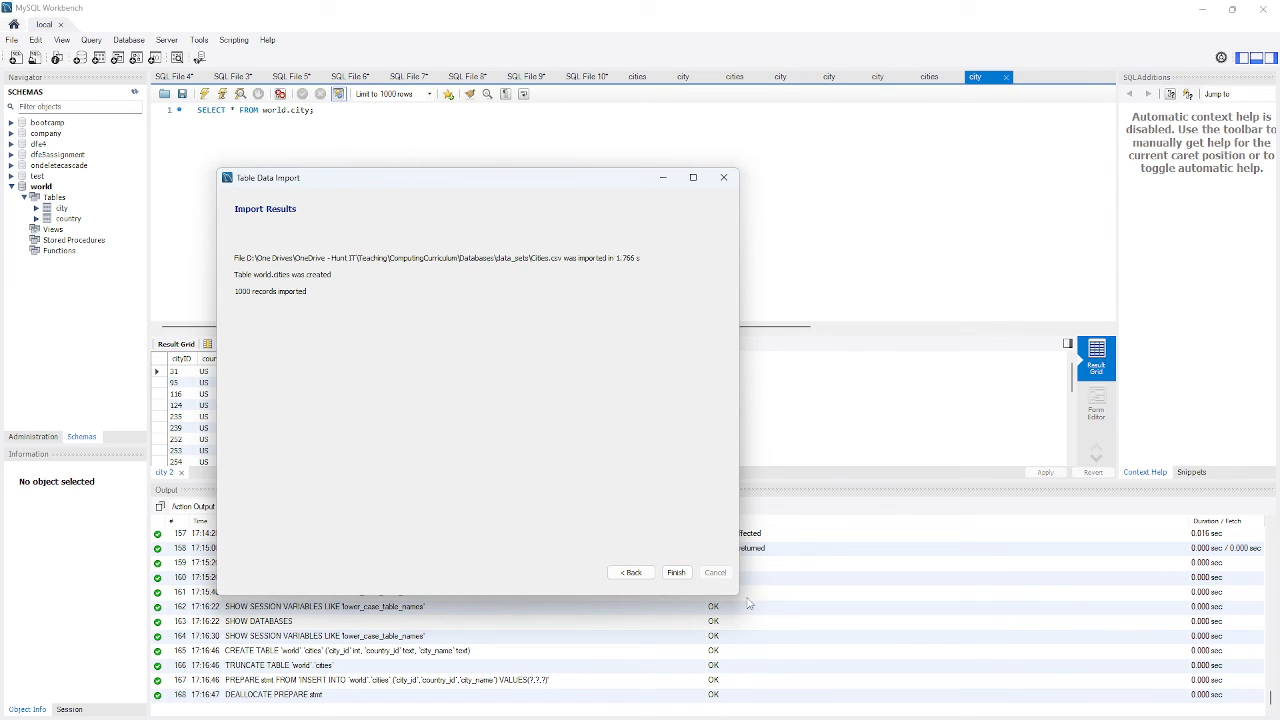
pyautogui.click(676, 572)
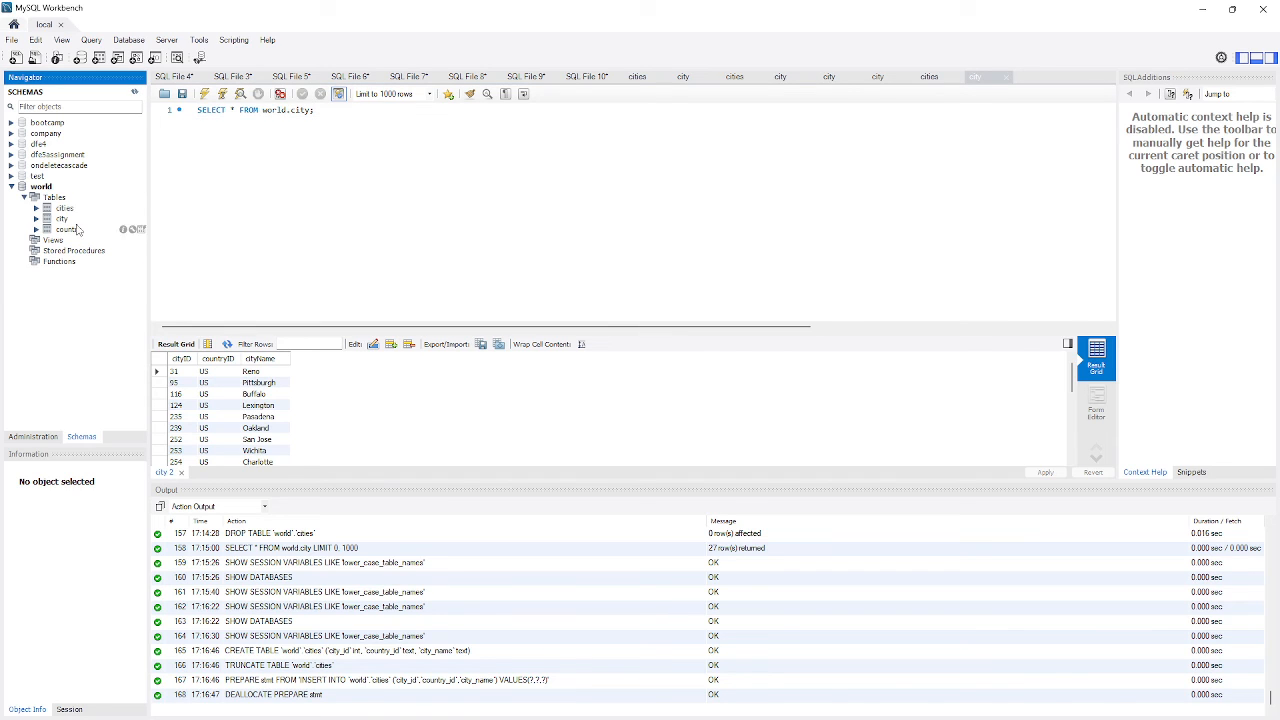
# Run Select Rows - Limit 1000 on world.cities to view its city rows
pyautogui.rightClick(64, 208)
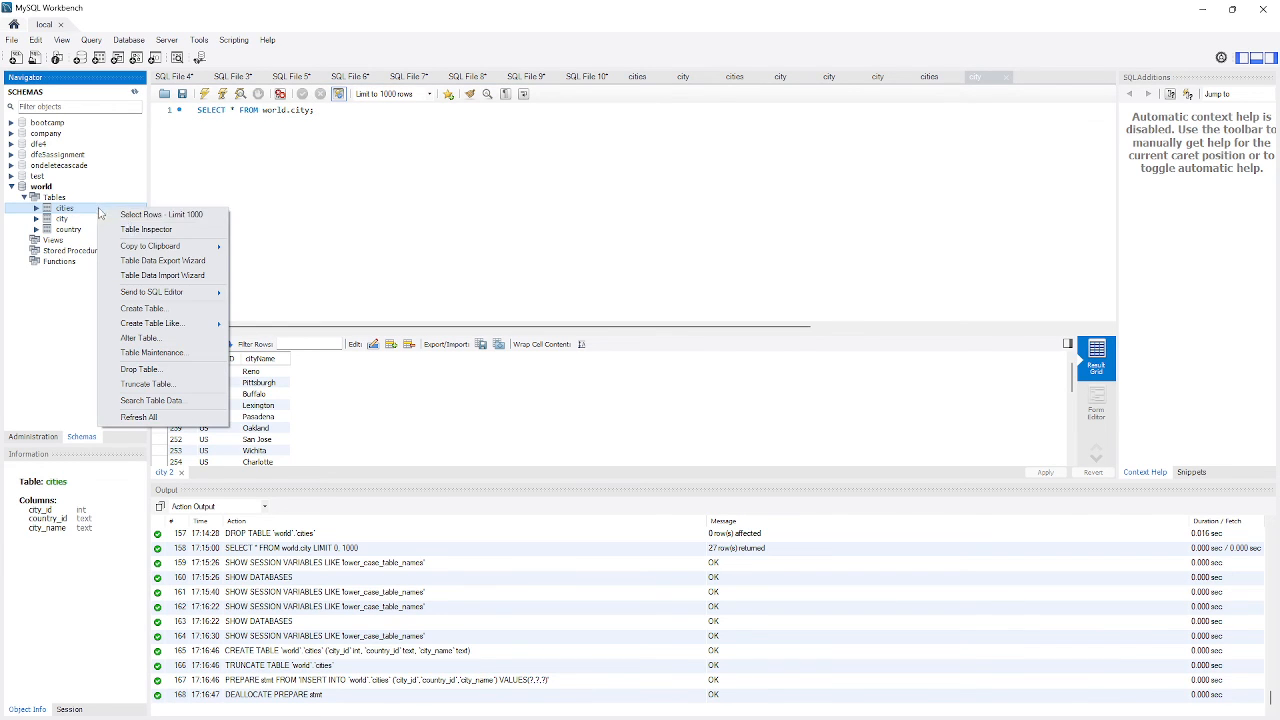
pyautogui.click(157, 214)
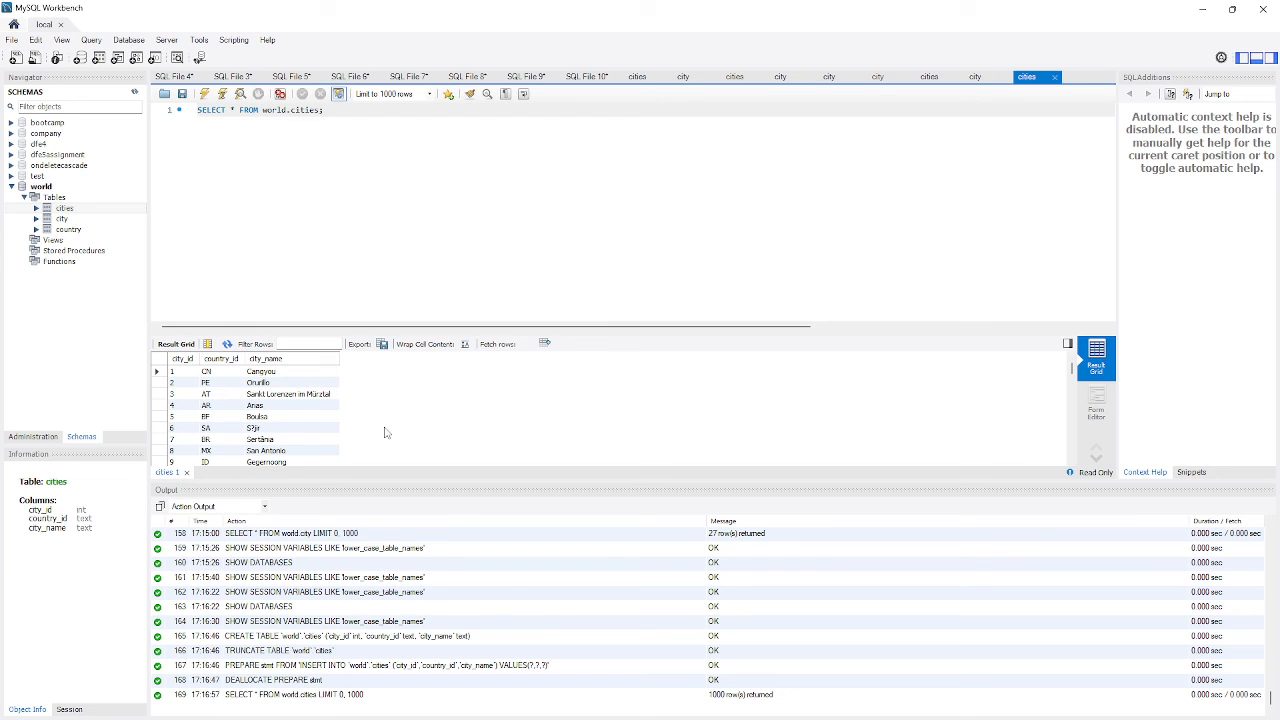
pyautogui.moveTo(450, 379)
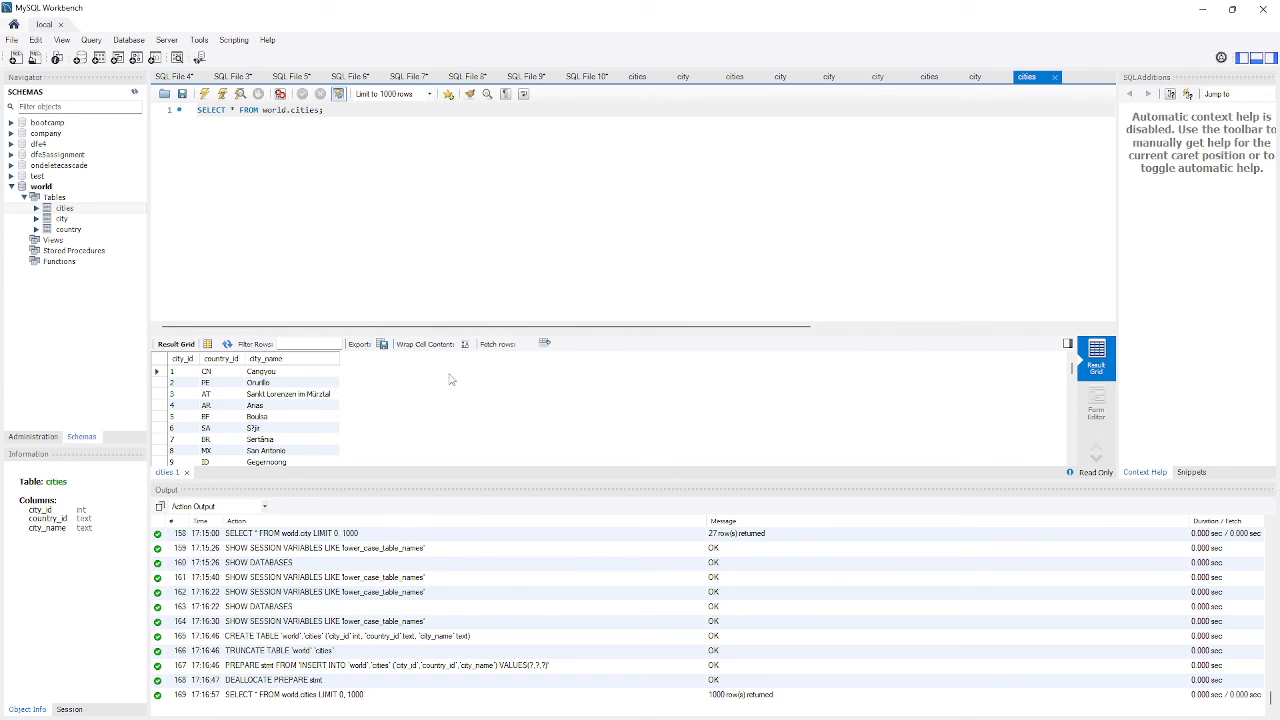